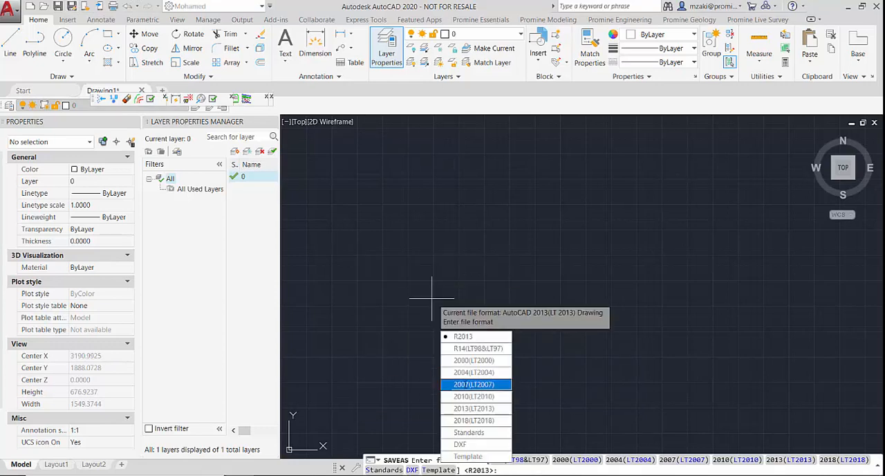
mouse_move(473, 372)
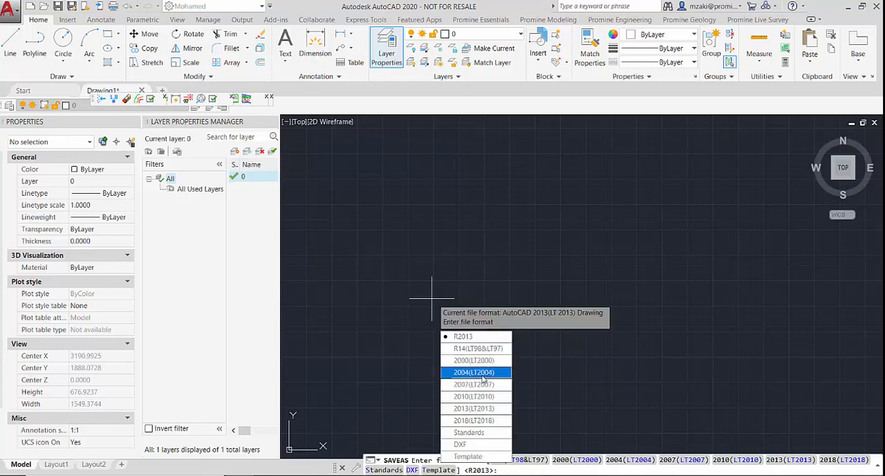
- End the command-line file-format save prompt and return to an idle command line
click(473, 372)
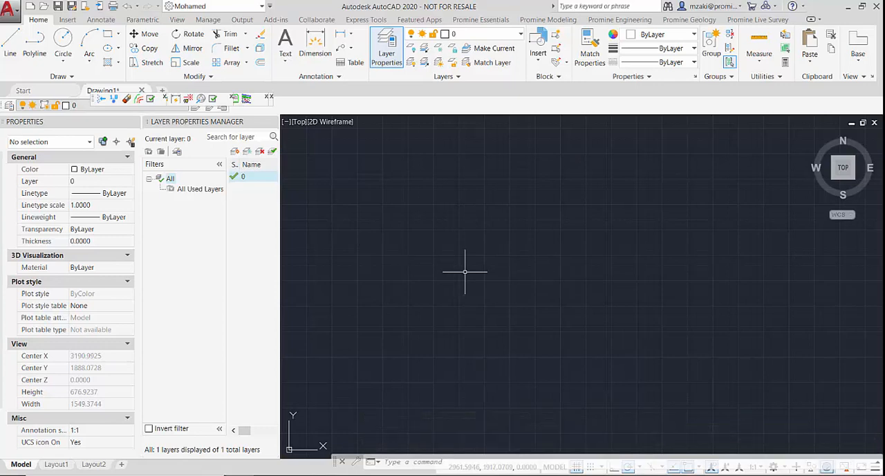
- Set the FILEDIA system variable to 1 so file dialogs appear again
text(FILEd)
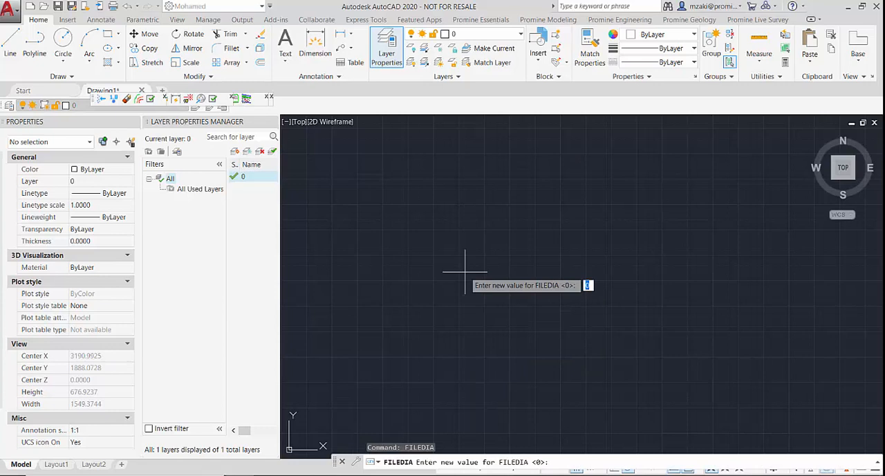
text(1)
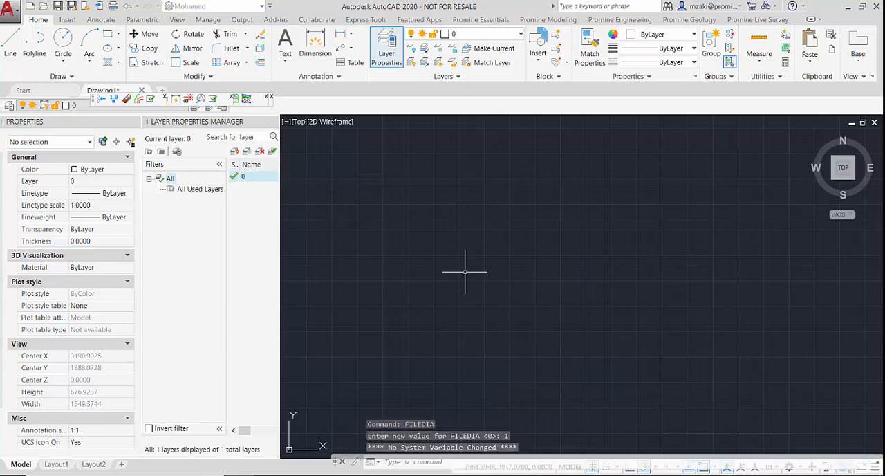
mouse_move(462, 259)
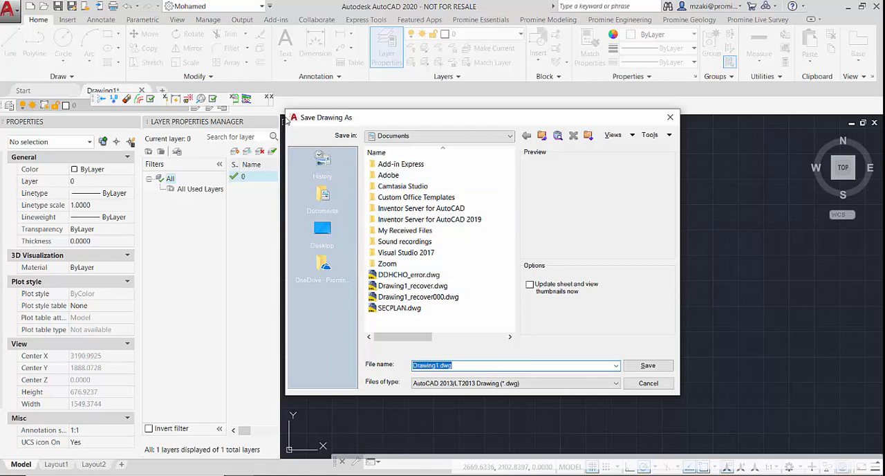
mouse_move(307, 350)
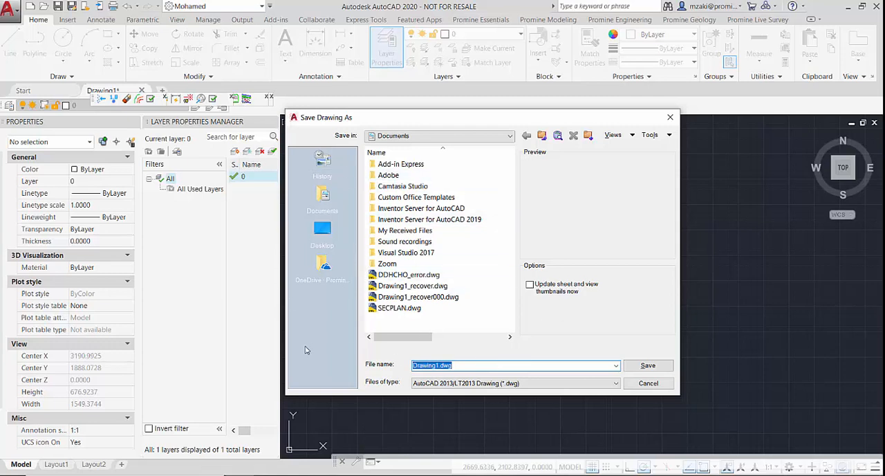
- Run Save As so the Save Drawing As dialog appears, then dismiss it
click(648, 383)
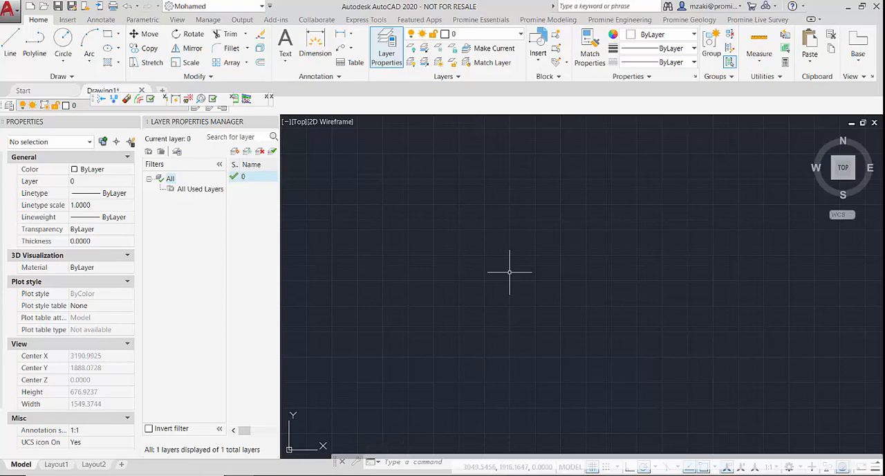
mouse_move(548, 353)
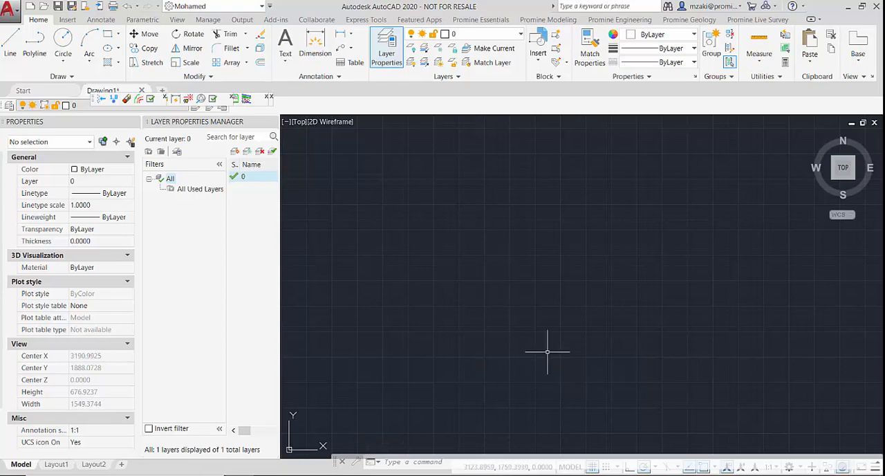